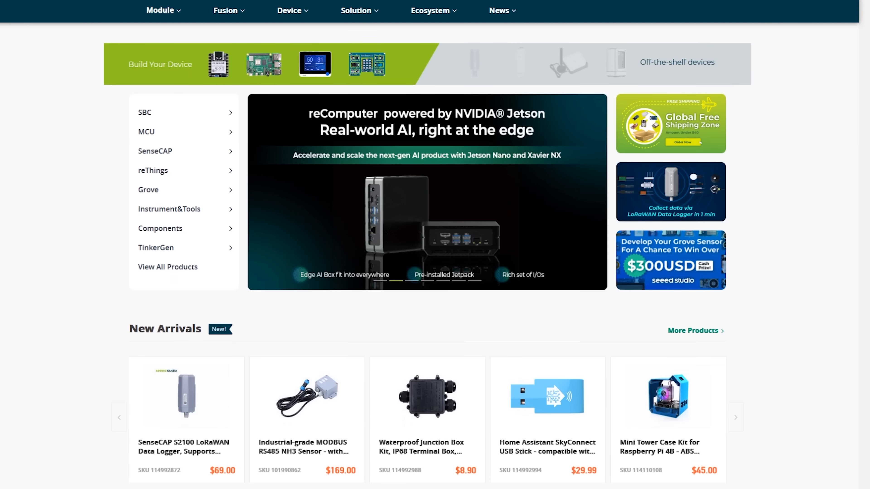
pyautogui.scroll(-3)
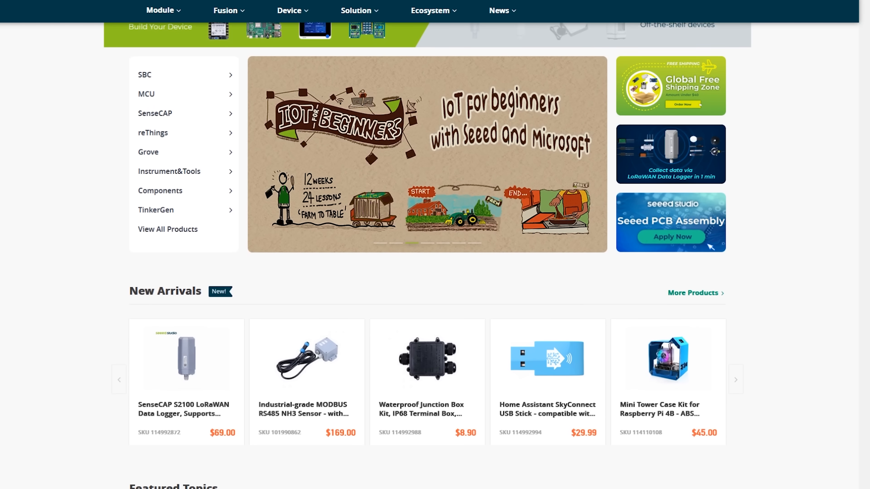
pyautogui.scroll(-3)
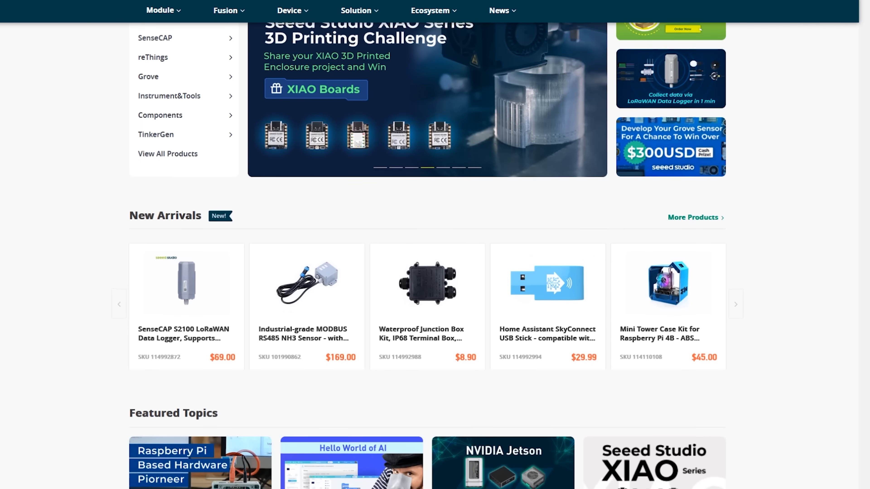
pyautogui.scroll(-3)
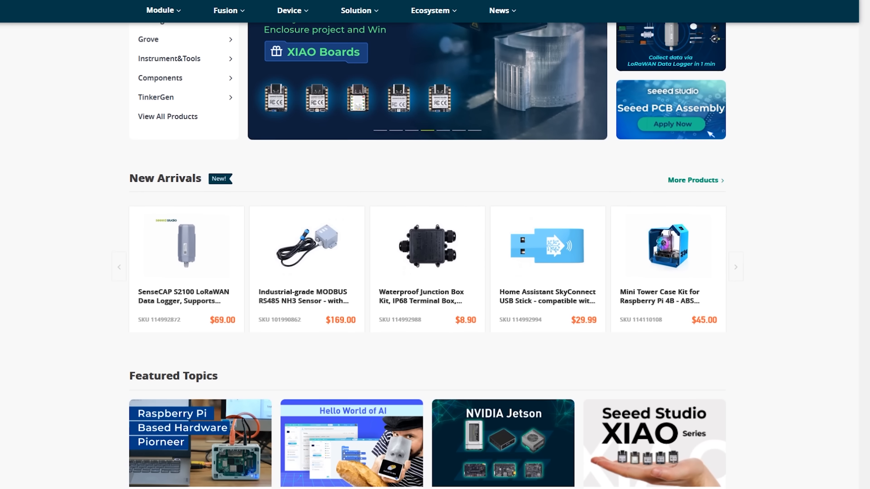
pyautogui.scroll(-3)
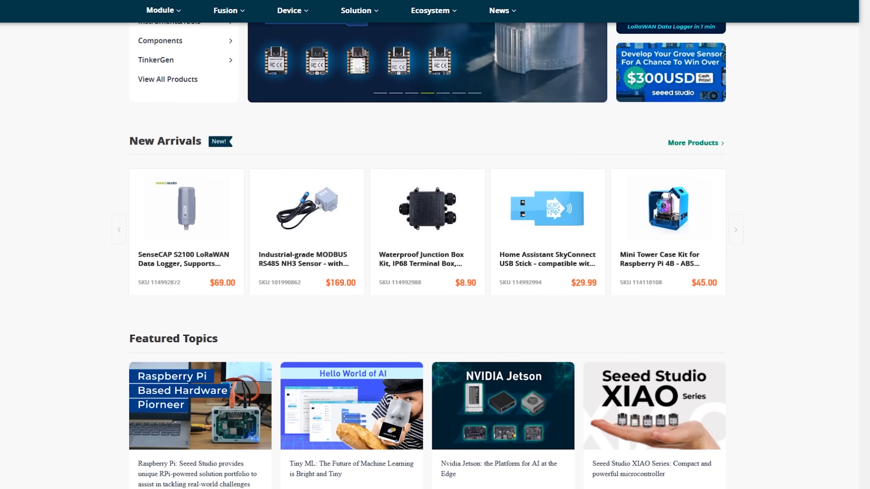
pyautogui.scroll(-3)
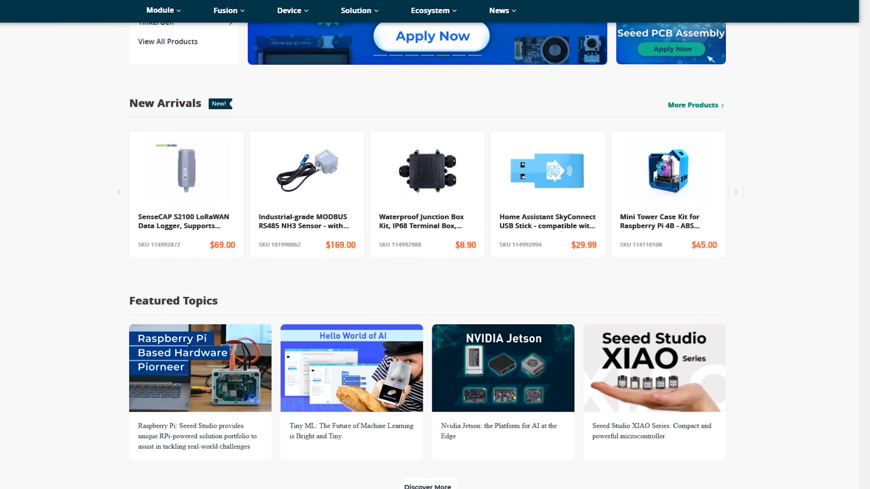